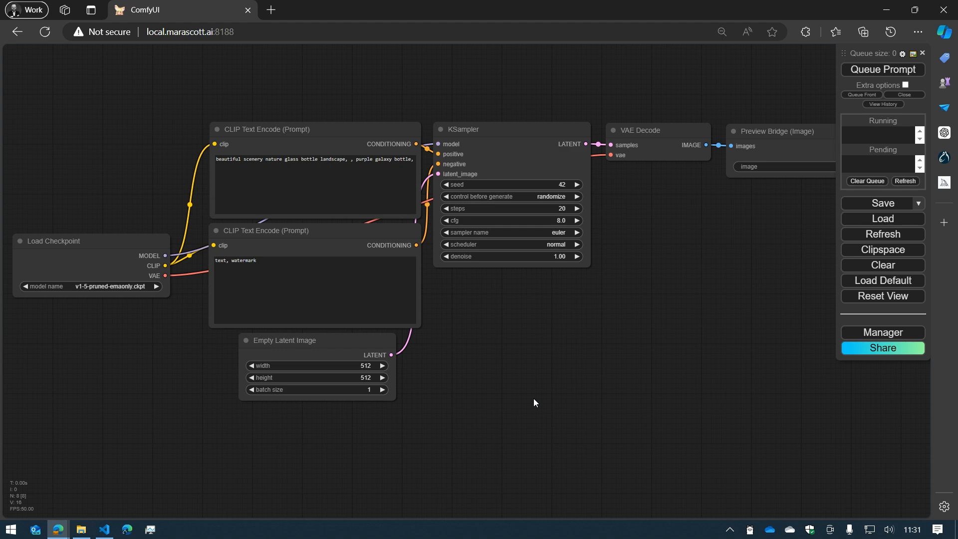
{"action": "mouse_move", "coordinate": [547, 408]}
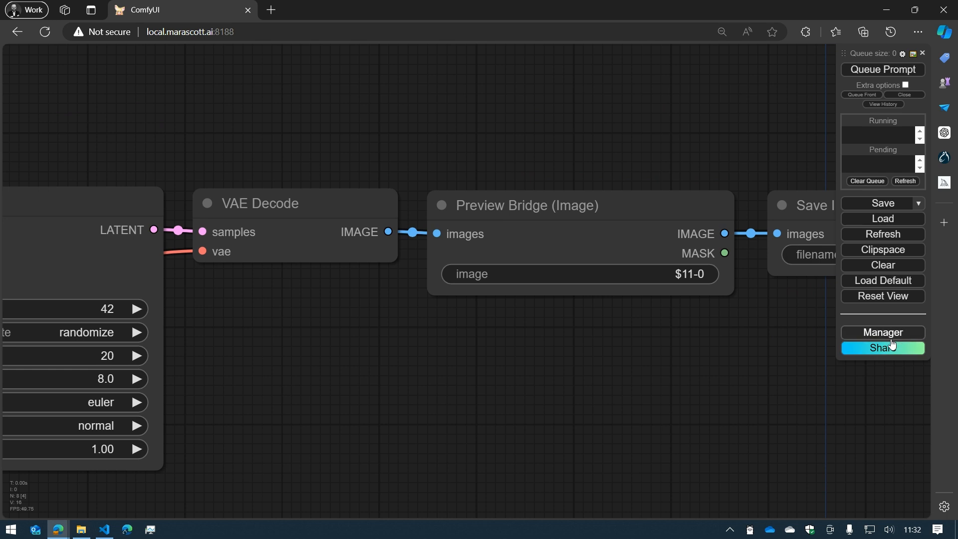
{"action": "left_click", "coordinate": [883, 332]}
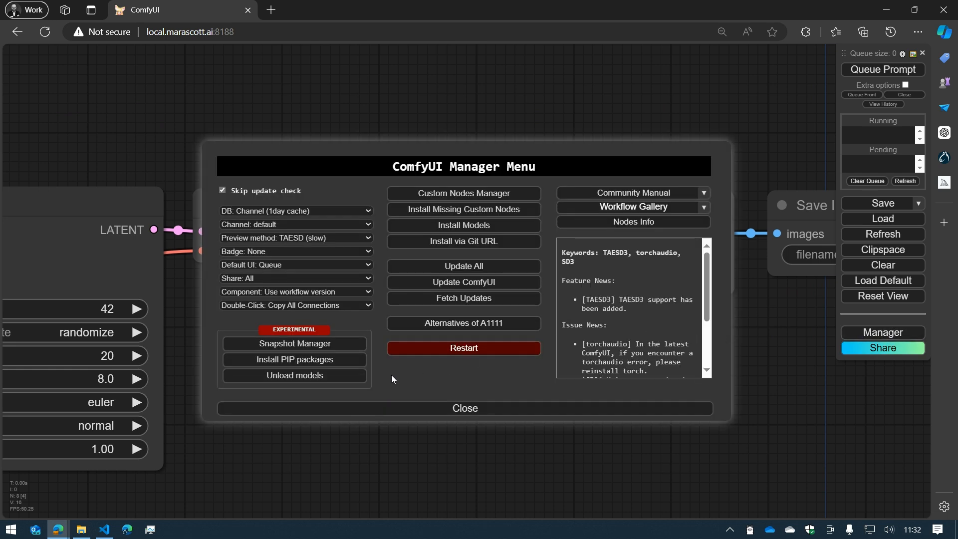
{"action": "mouse_move", "coordinate": [263, 252]}
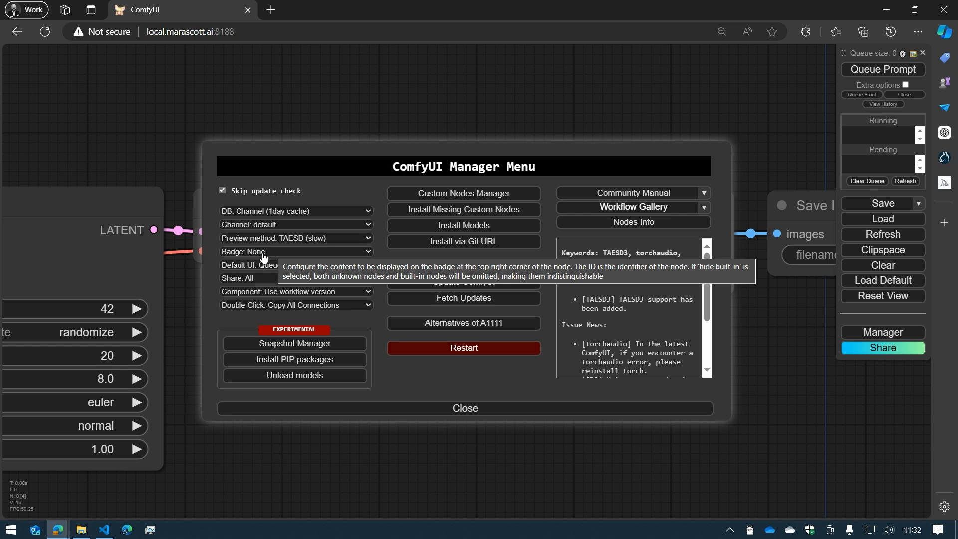
{"action": "left_click", "coordinate": [296, 251]}
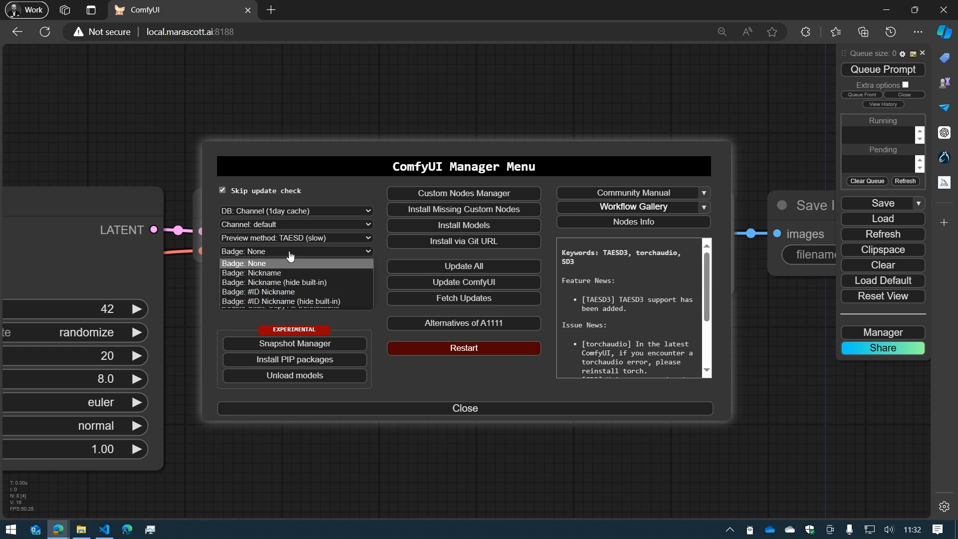
{"action": "left_click", "coordinate": [296, 251]}
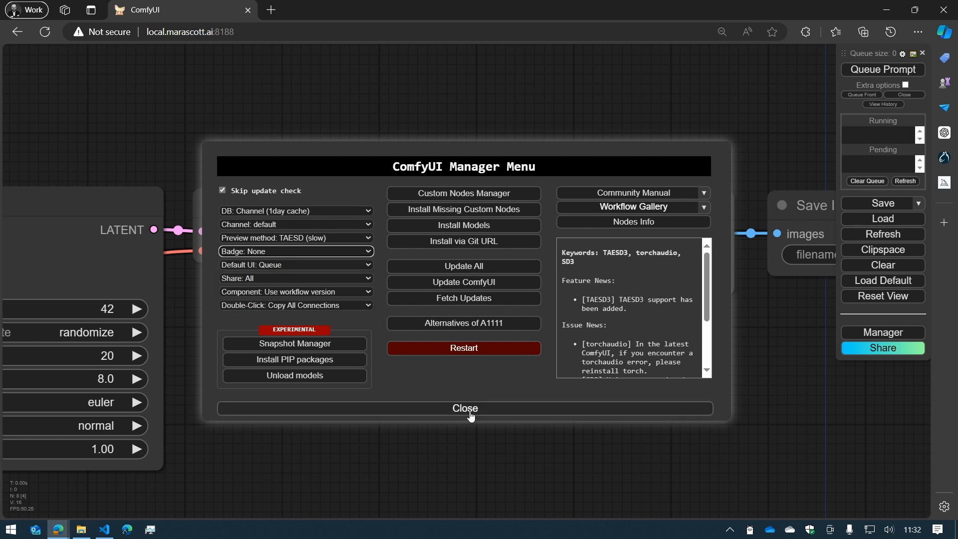
{"action": "left_click", "coordinate": [464, 409]}
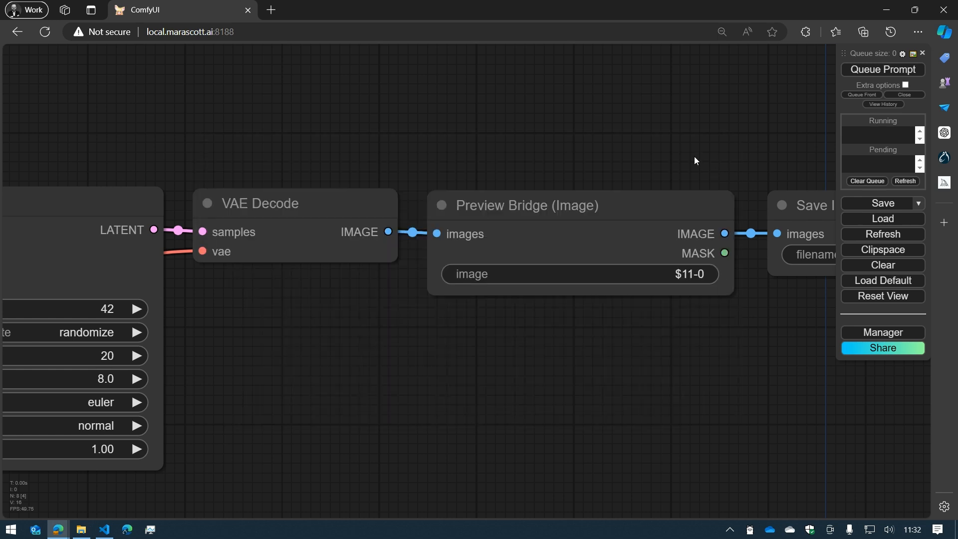
Set the Manager's node Badge option to Nickname so nodes show pack names like Impact Pack
{"action": "left_click", "coordinate": [882, 332]}
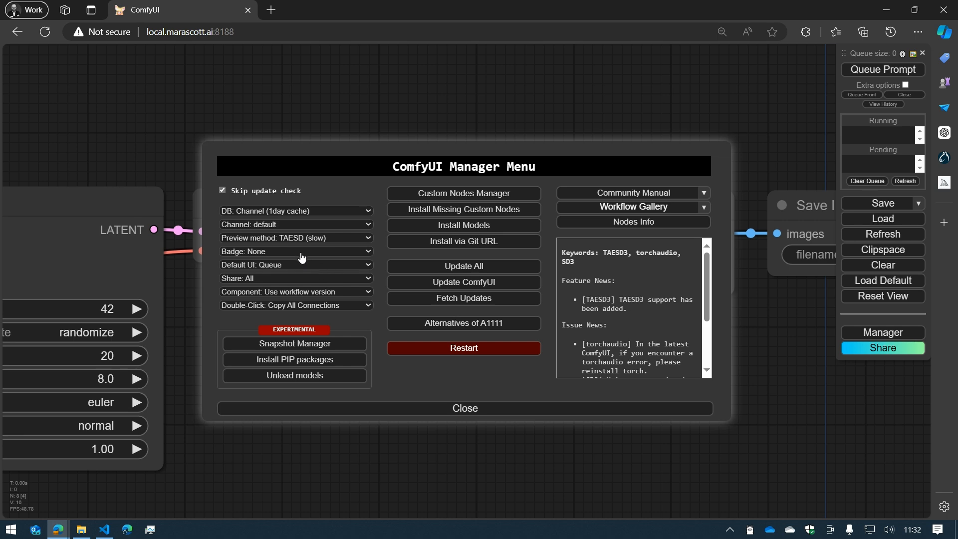
{"action": "left_click", "coordinate": [295, 252]}
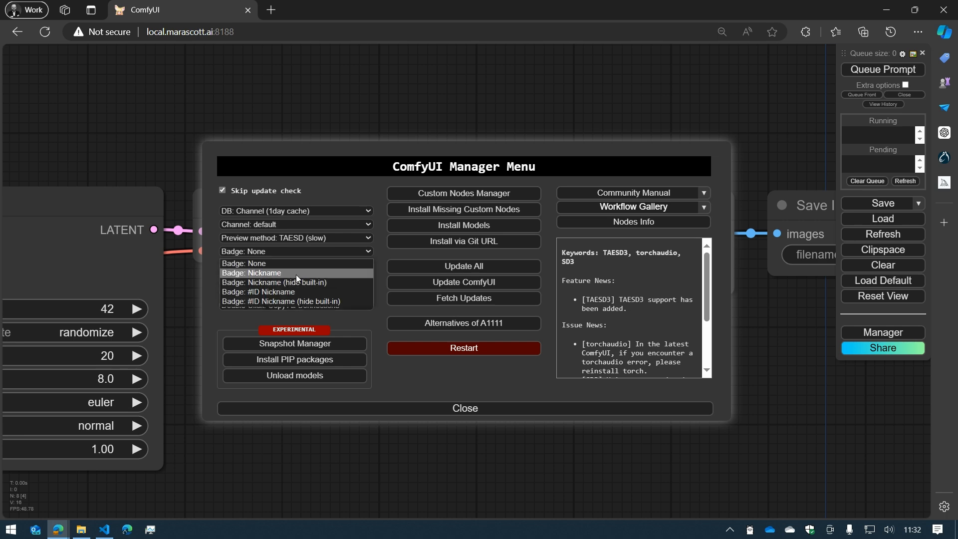
{"action": "left_click", "coordinate": [264, 273]}
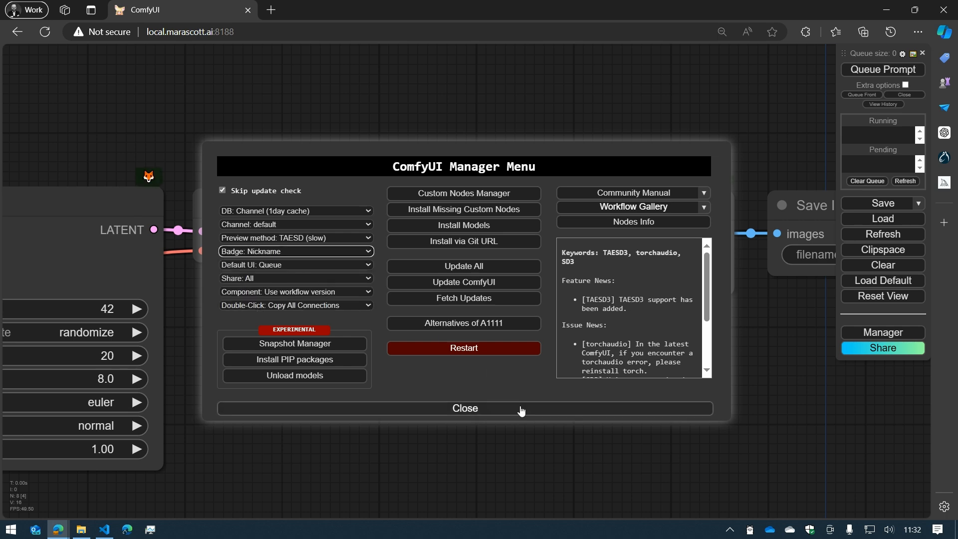
{"action": "left_click", "coordinate": [465, 408]}
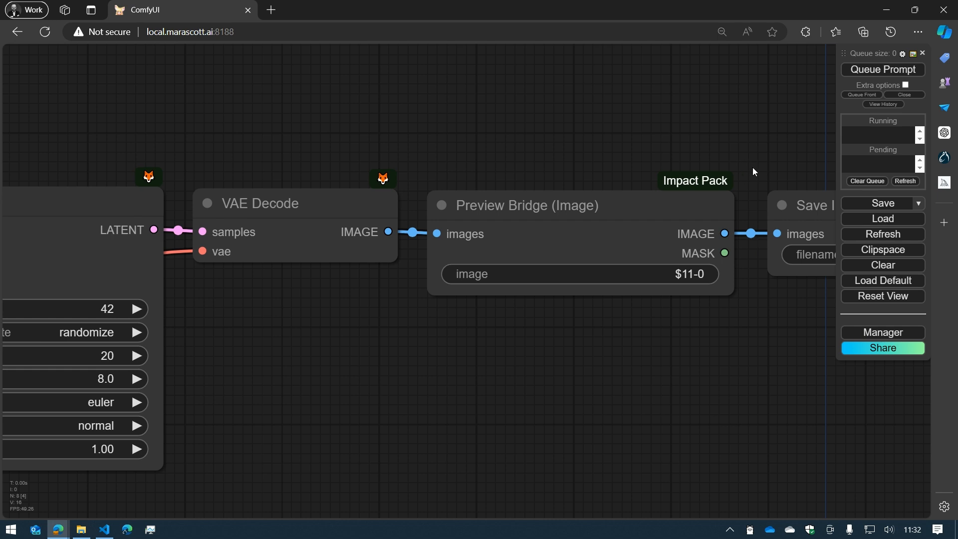
{"action": "mouse_move", "coordinate": [732, 186]}
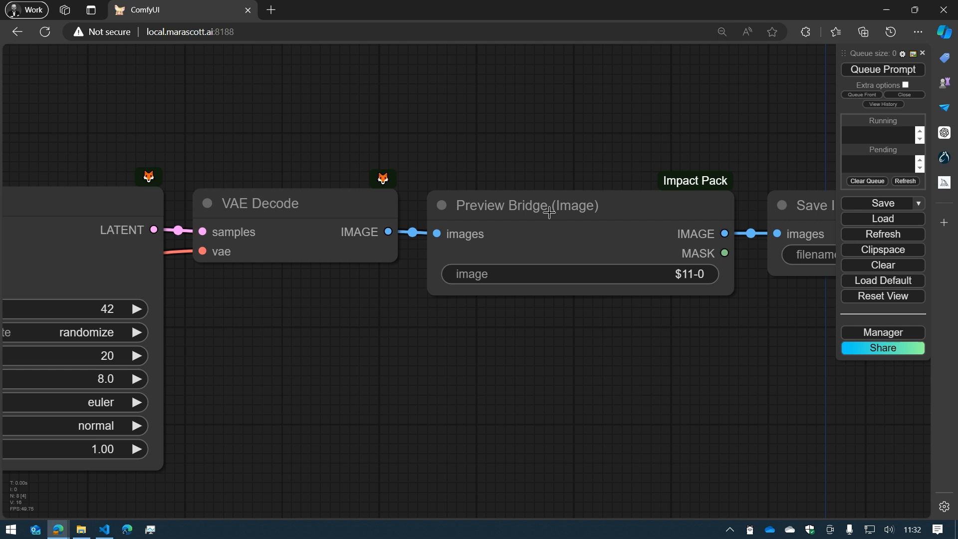
{"action": "mouse_move", "coordinate": [729, 210]}
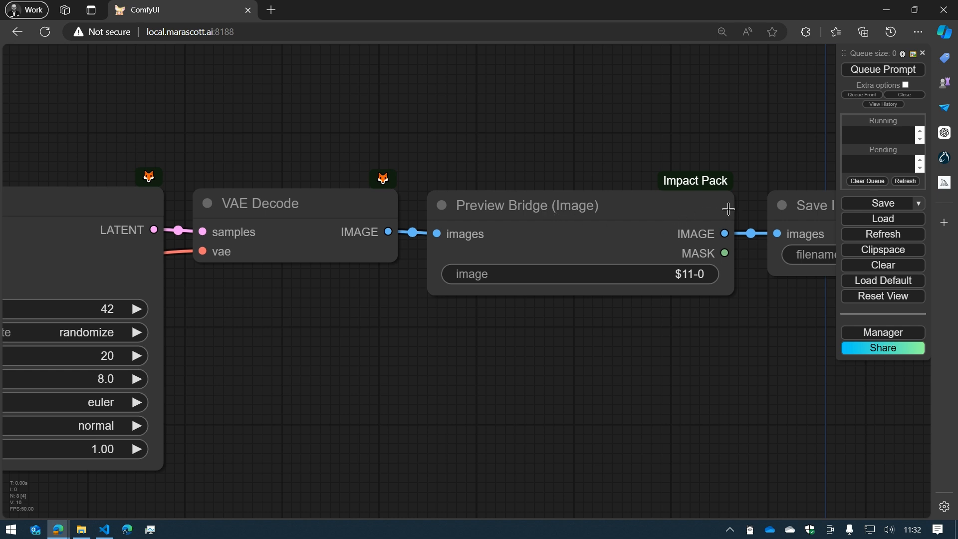
Switch the Manager's Badge option to #ID Nickname, e.g. #11 Impact Pack
{"action": "left_click", "coordinate": [883, 332]}
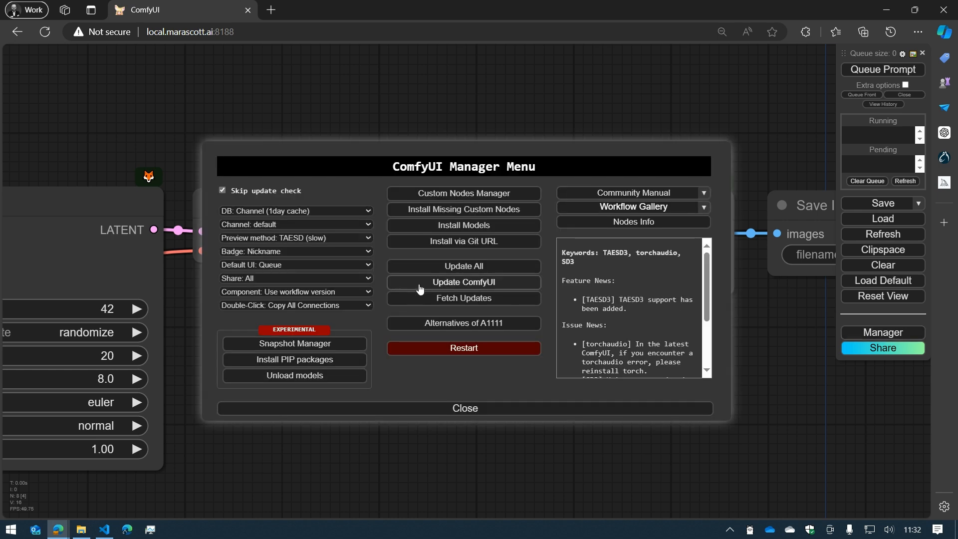
{"action": "left_click", "coordinate": [295, 251]}
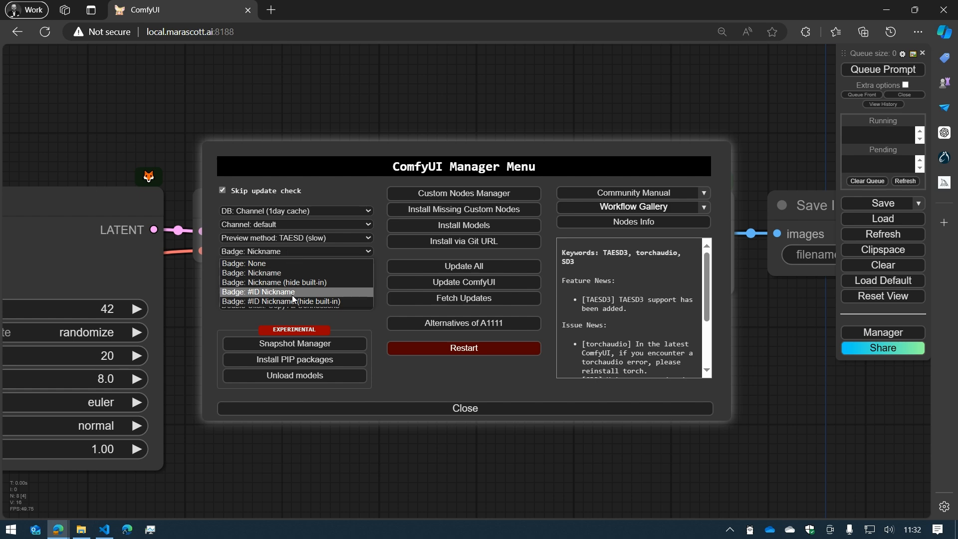
{"action": "left_click", "coordinate": [292, 292]}
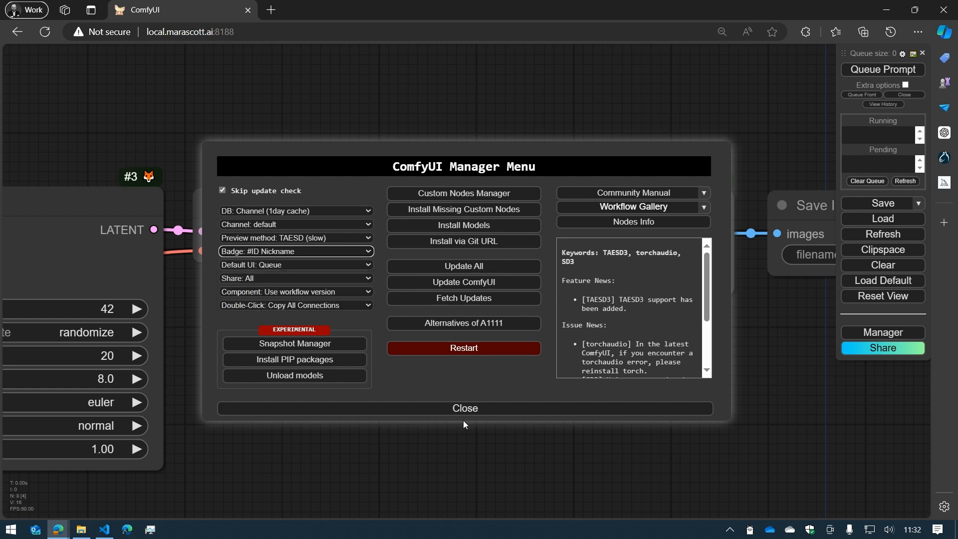
{"action": "left_click", "coordinate": [464, 408]}
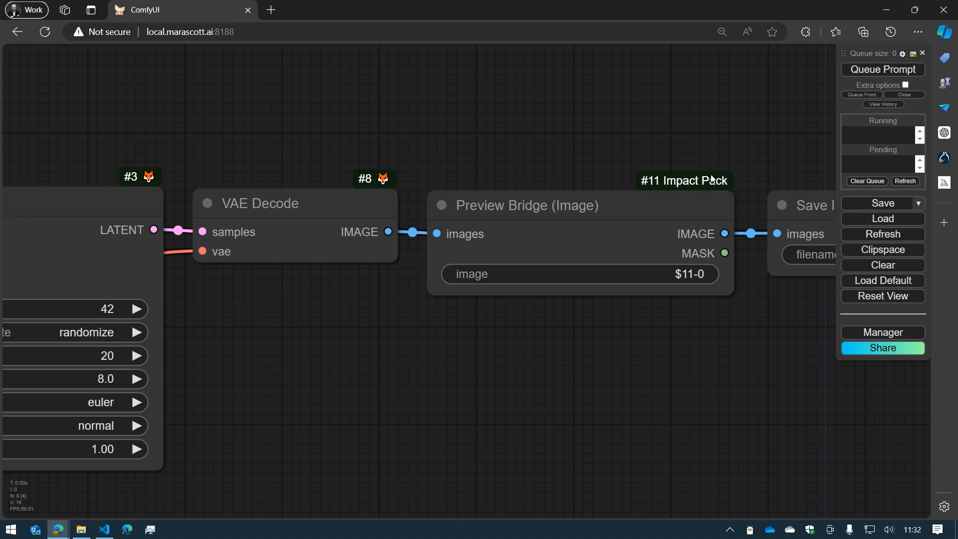
{"action": "mouse_move", "coordinate": [662, 173]}
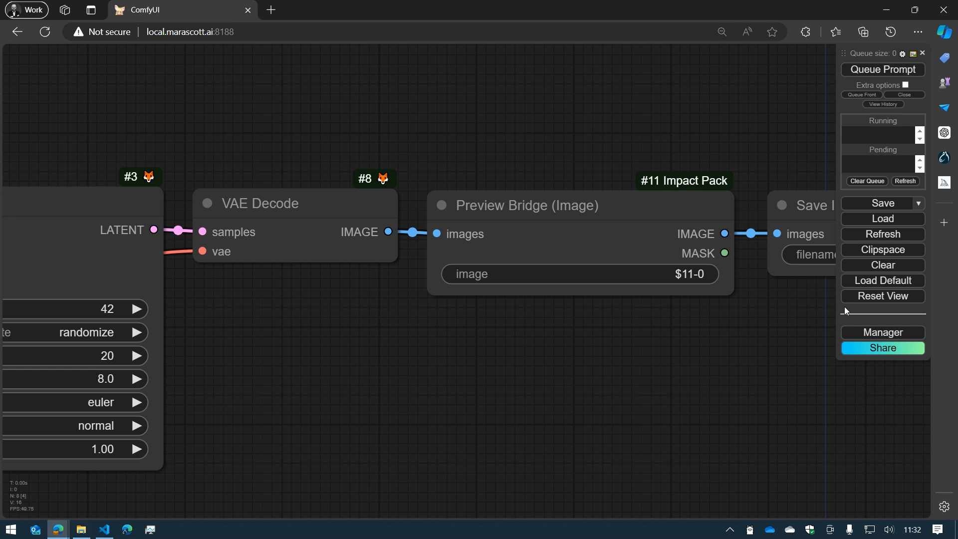
Switch the Manager's Badge option to Nickname (hide built-in)
{"action": "left_click", "coordinate": [883, 332]}
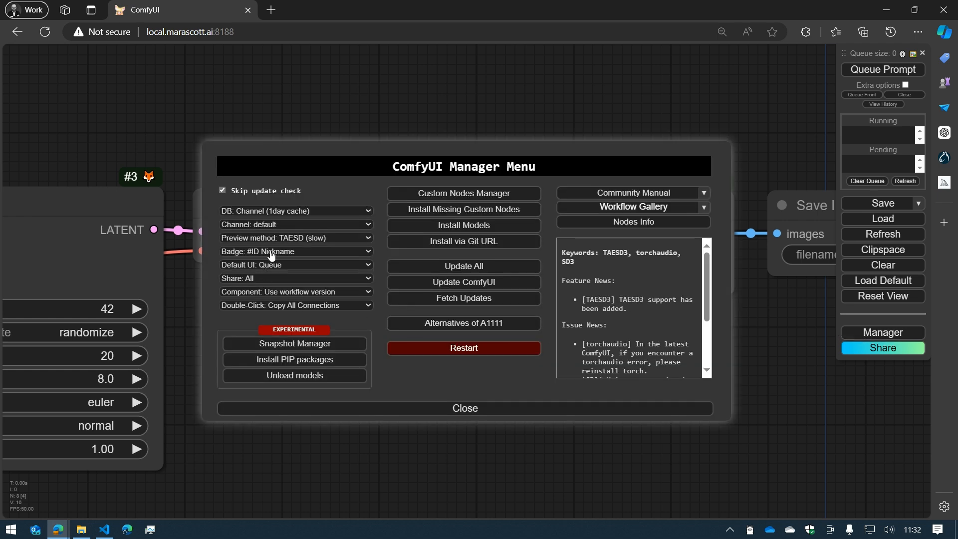
{"action": "left_click", "coordinate": [295, 252]}
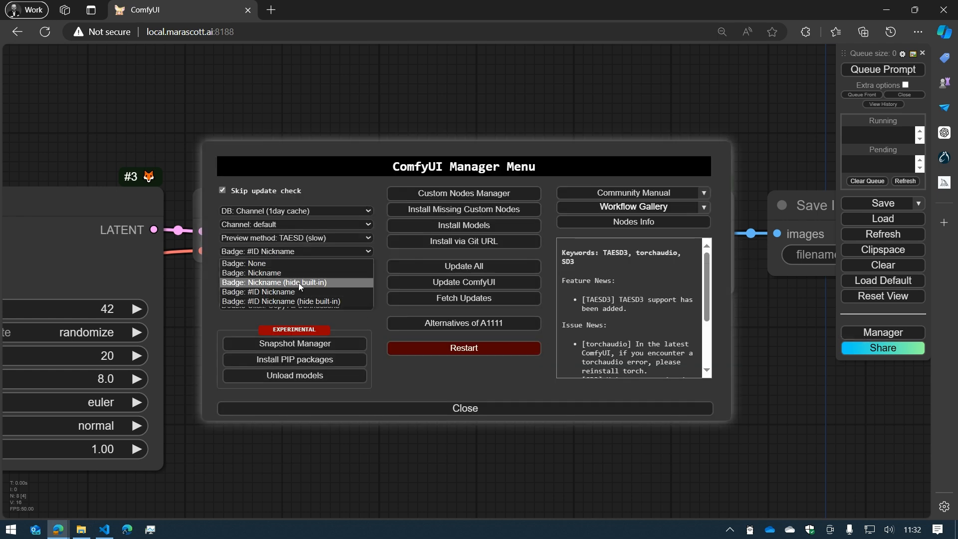
{"action": "mouse_move", "coordinate": [296, 301]}
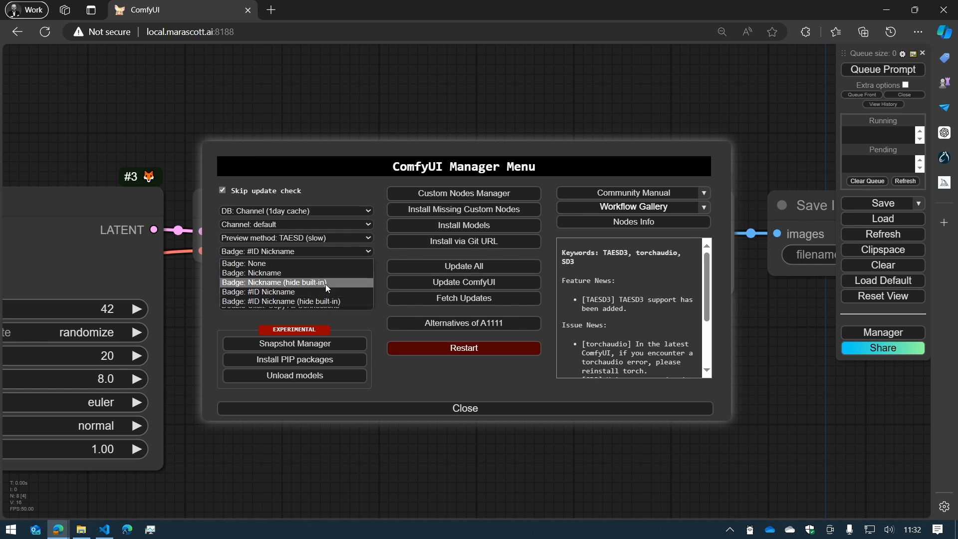
{"action": "left_click", "coordinate": [463, 408]}
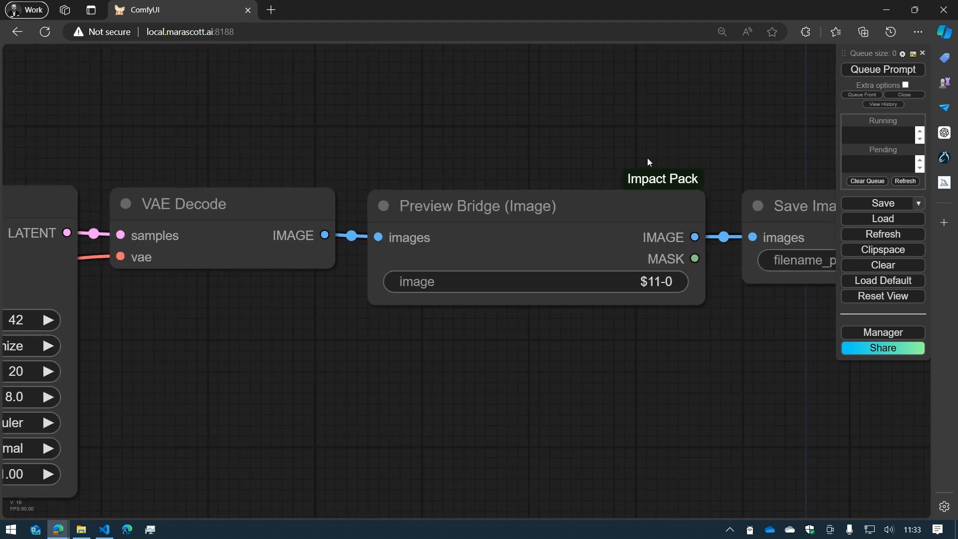
Switch the Manager's Badge option to #ID Nickname (hide built-in), e.g. #8 on VAE Decode
{"action": "left_click", "coordinate": [881, 332]}
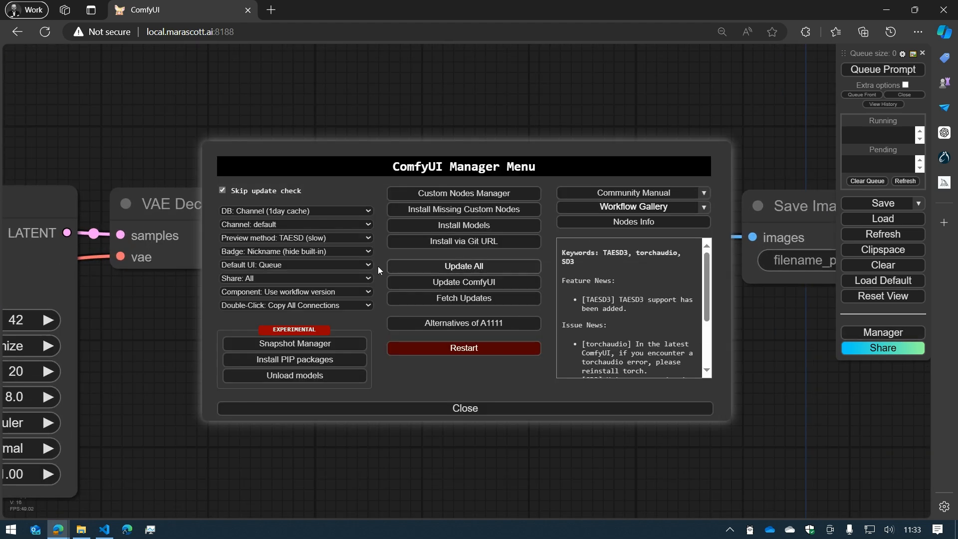
{"action": "left_click", "coordinate": [295, 251]}
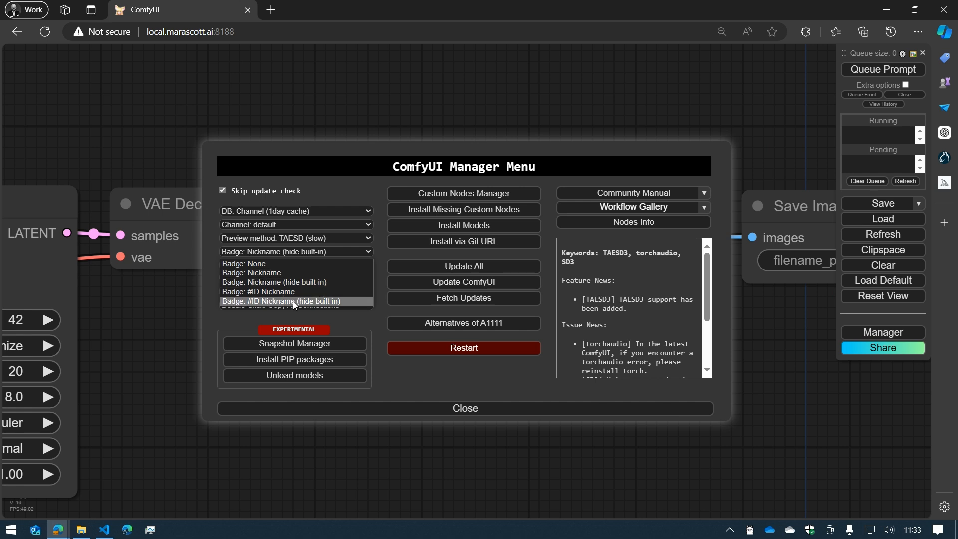
{"action": "left_click", "coordinate": [293, 302]}
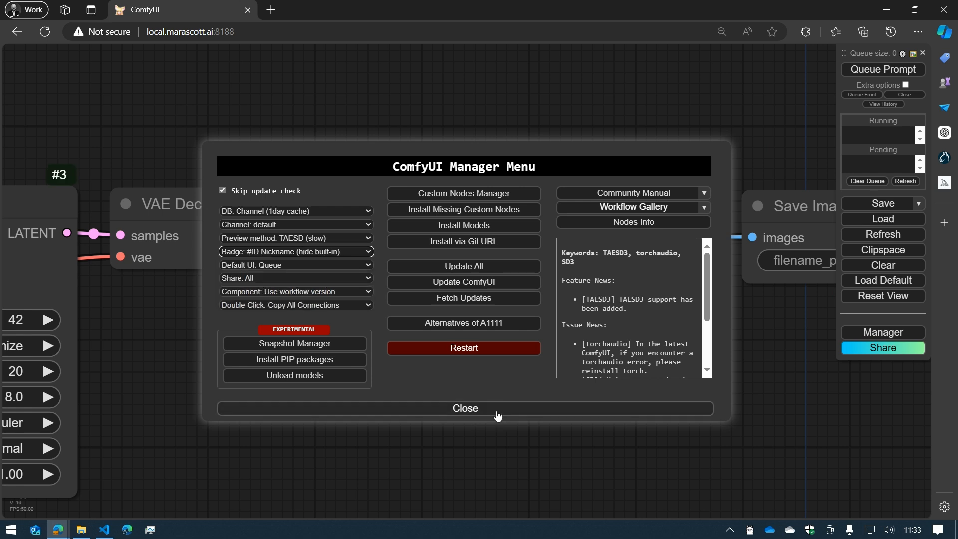
{"action": "left_click", "coordinate": [464, 409]}
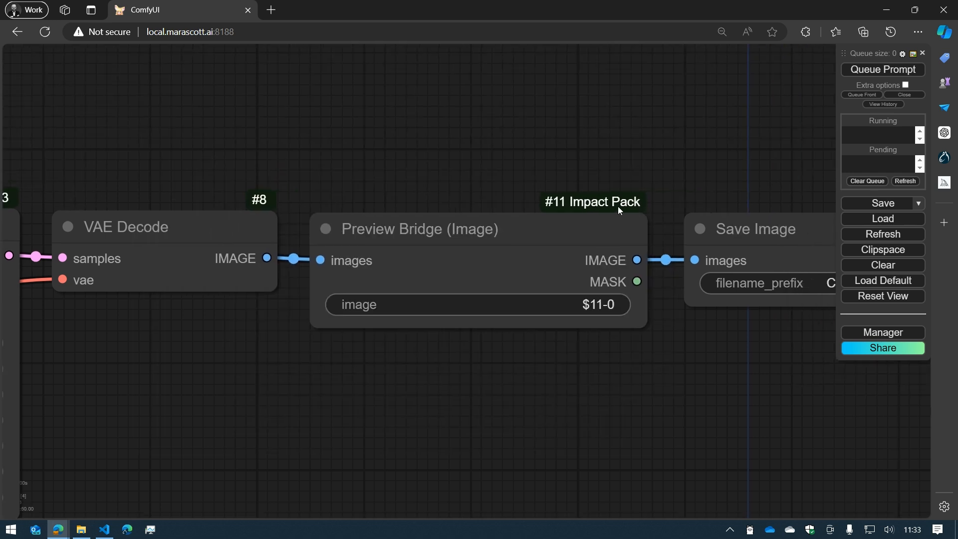